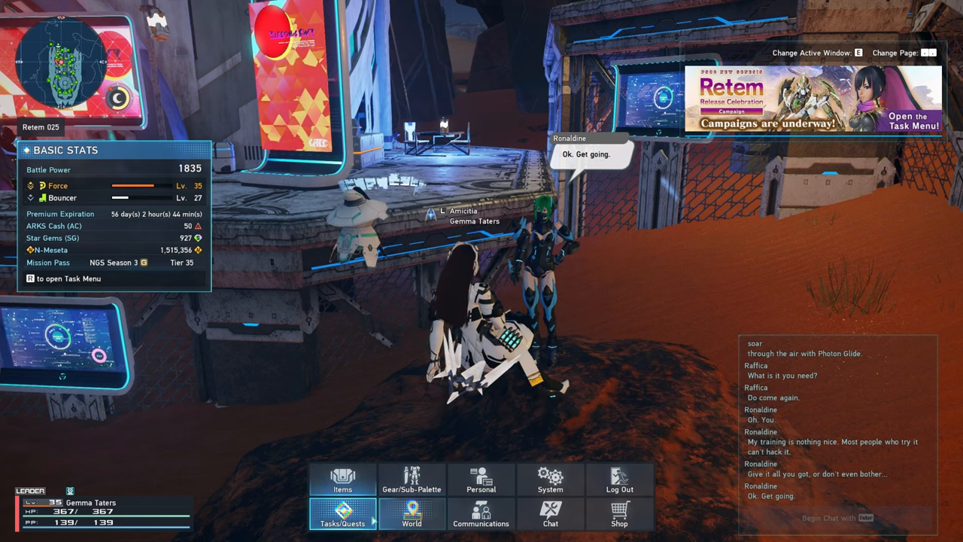
- Show completed main story tasks and scroll to Retem's Independent Partisan Squad
left_click(342, 514)
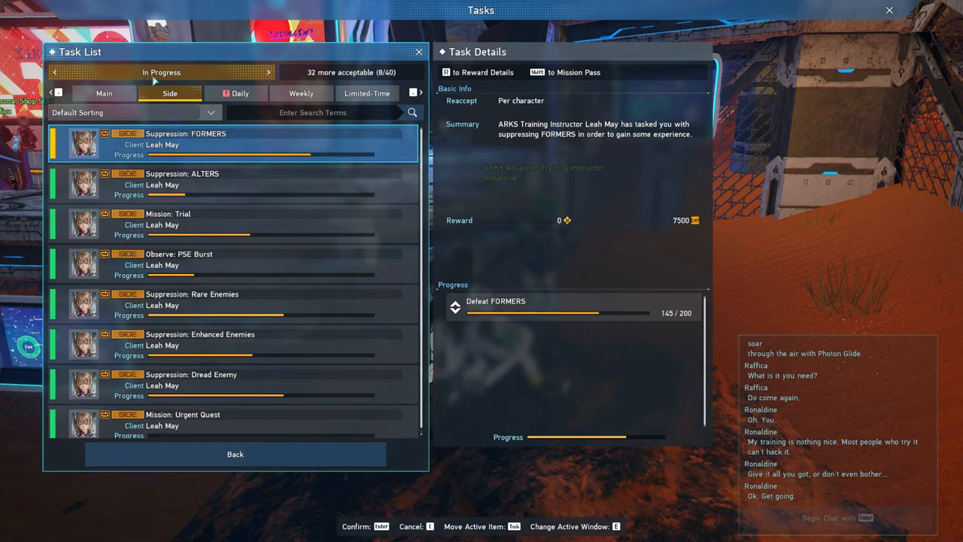
left_click(103, 92)
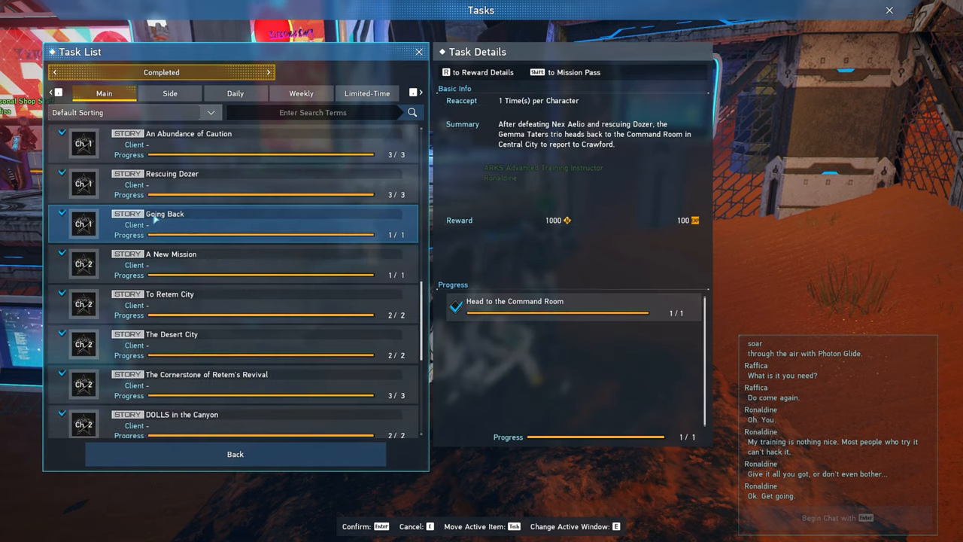
scroll("down", 3)
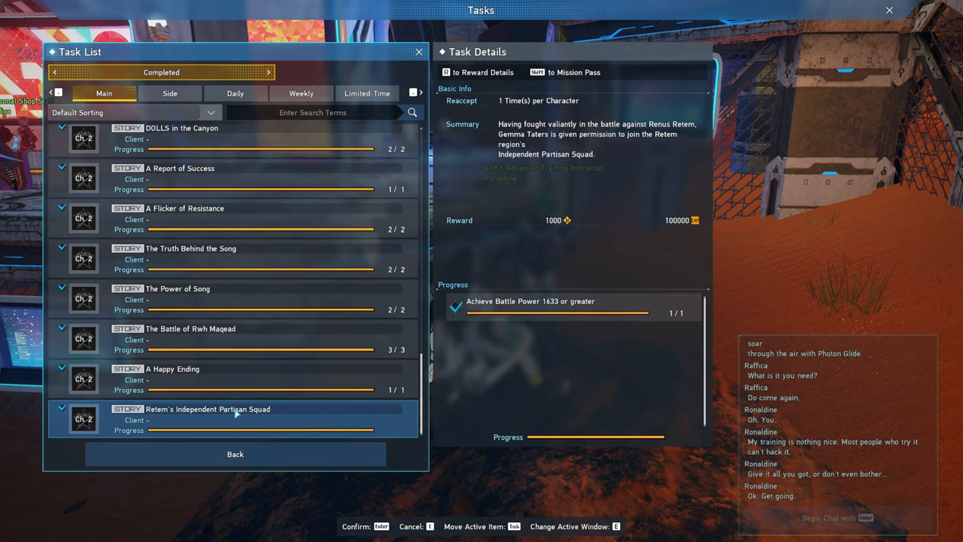